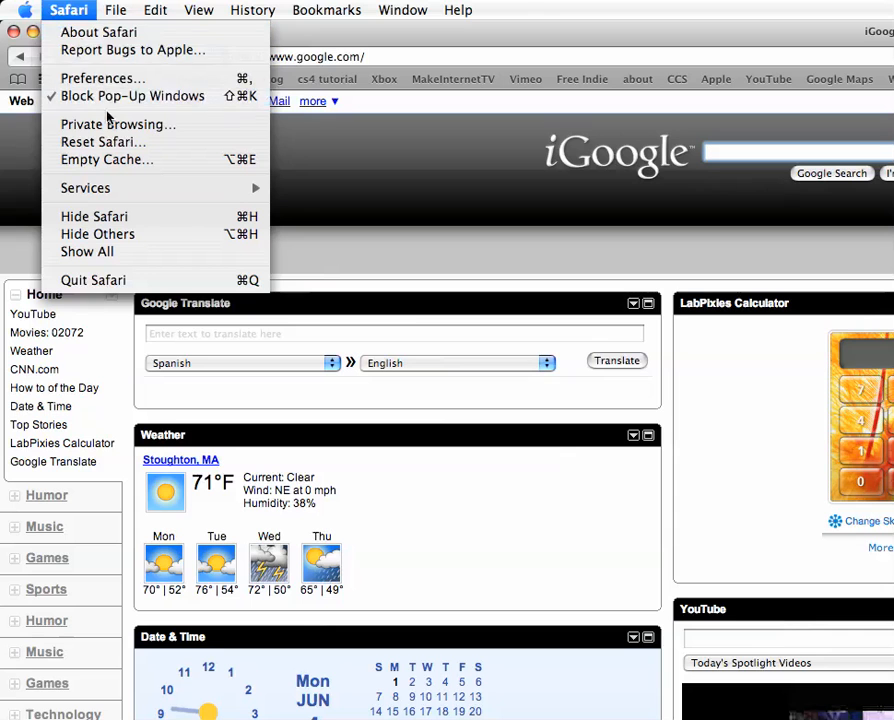
mouse_move(116, 124)
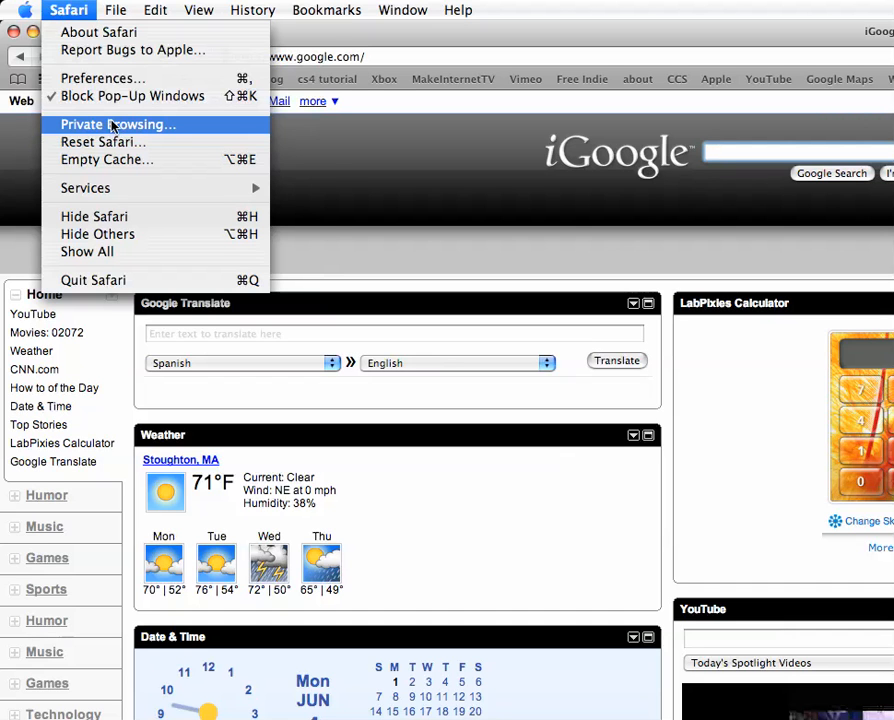
- Browse the File, Edit and View menus over the iGoogle page
click(120, 8)
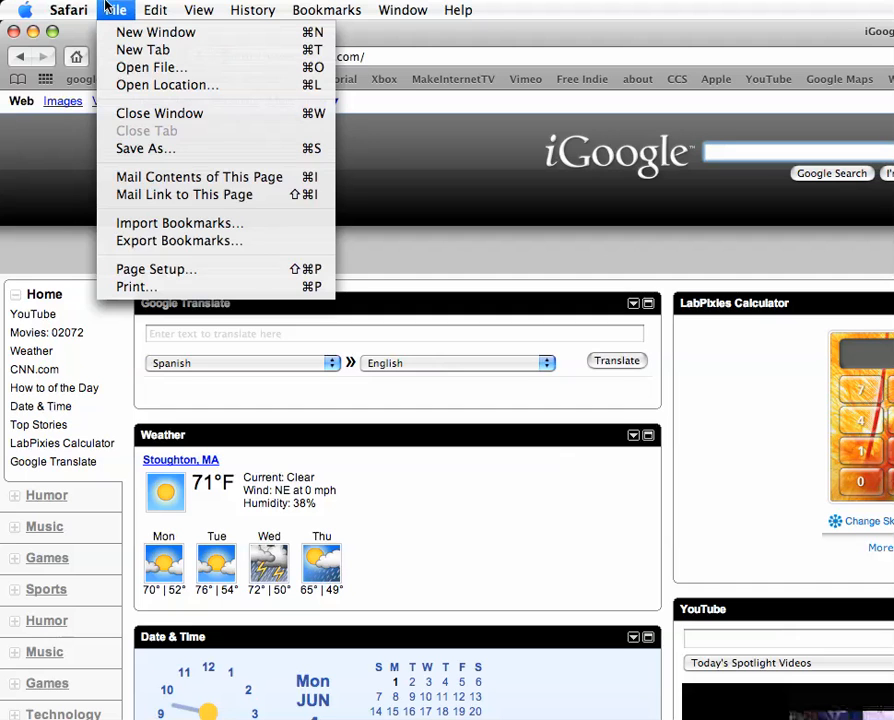
mouse_move(198, 176)
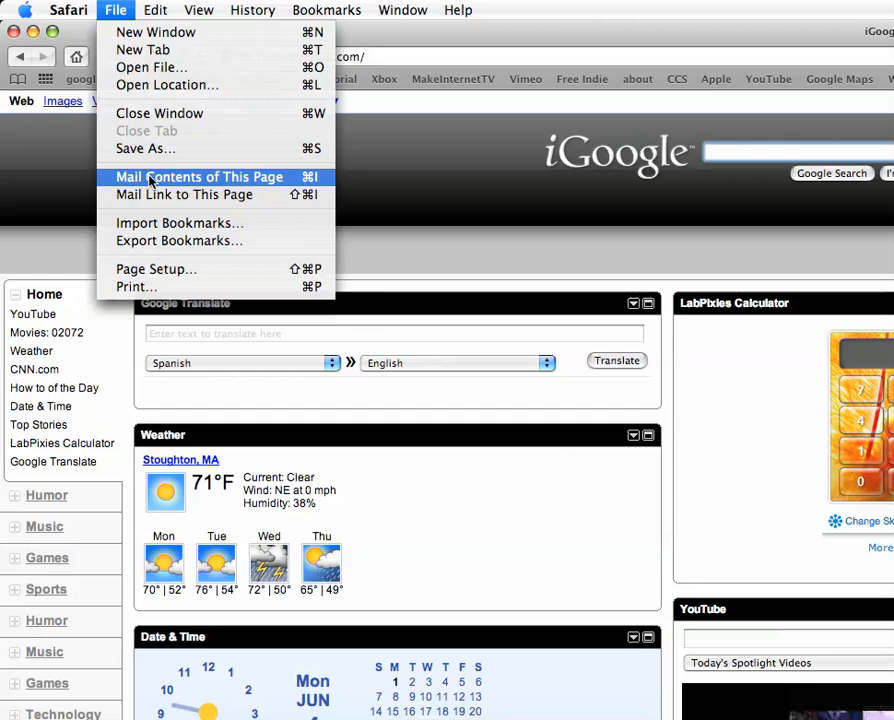
mouse_move(160, 200)
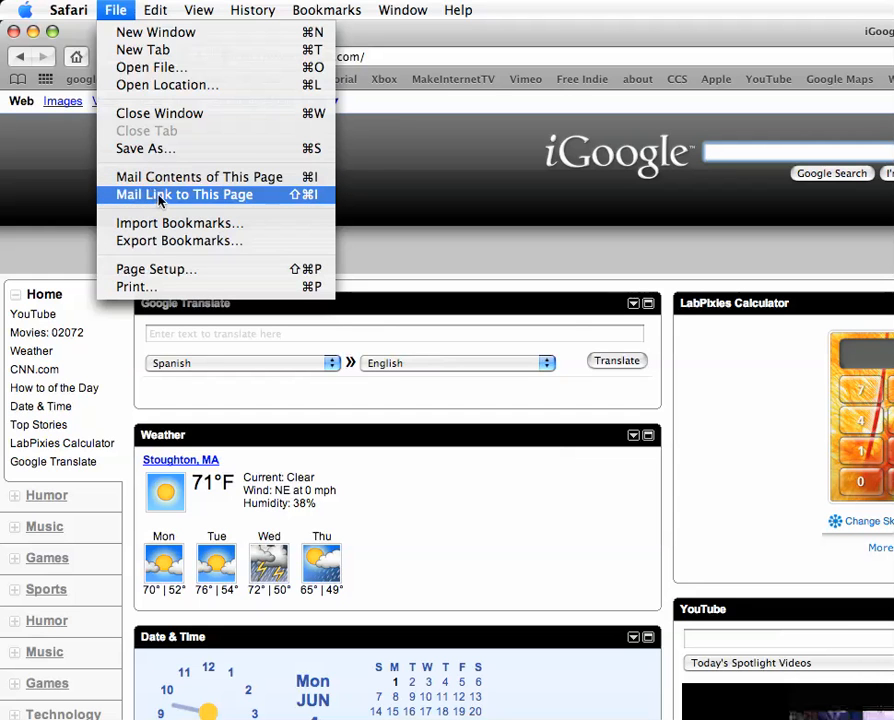
mouse_move(160, 210)
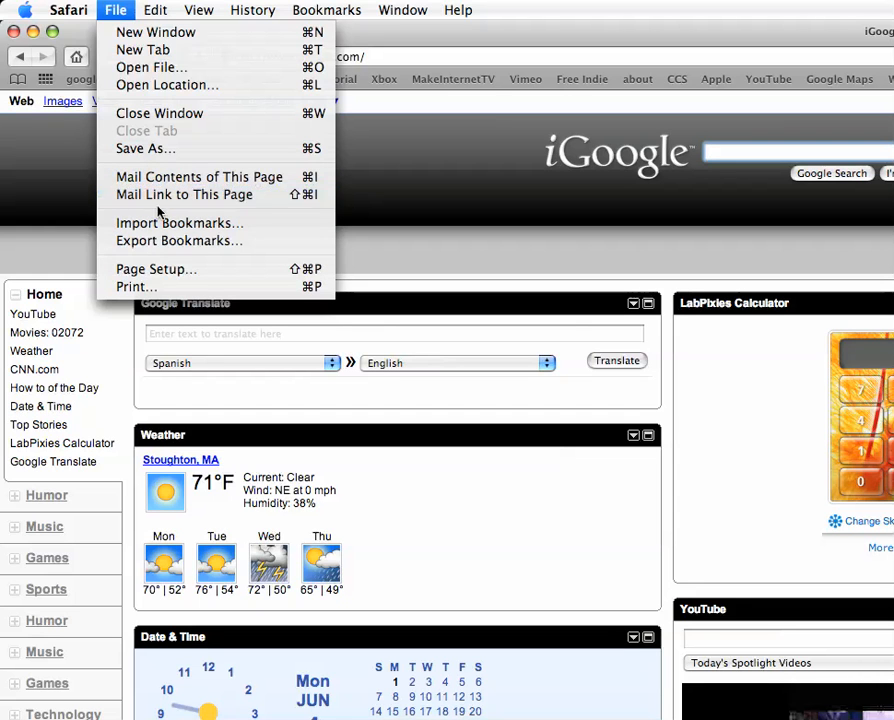
mouse_move(164, 224)
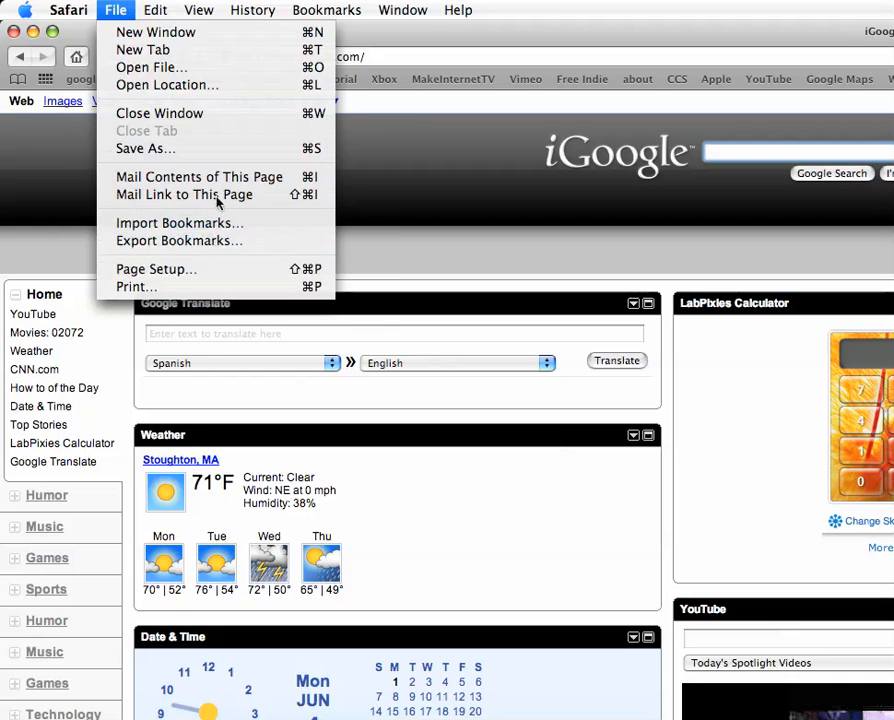
click(156, 8)
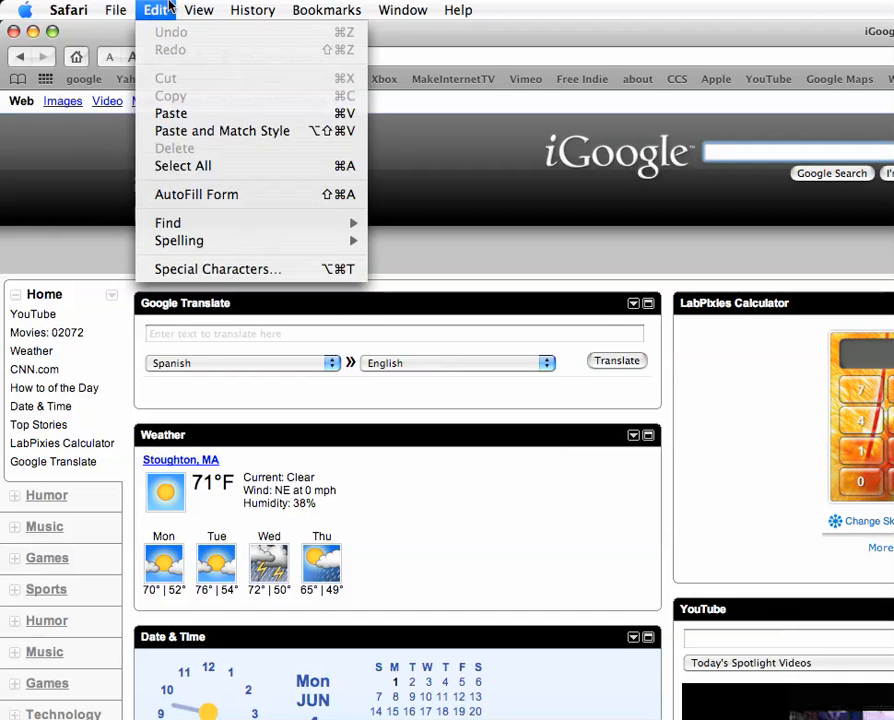
click(198, 10)
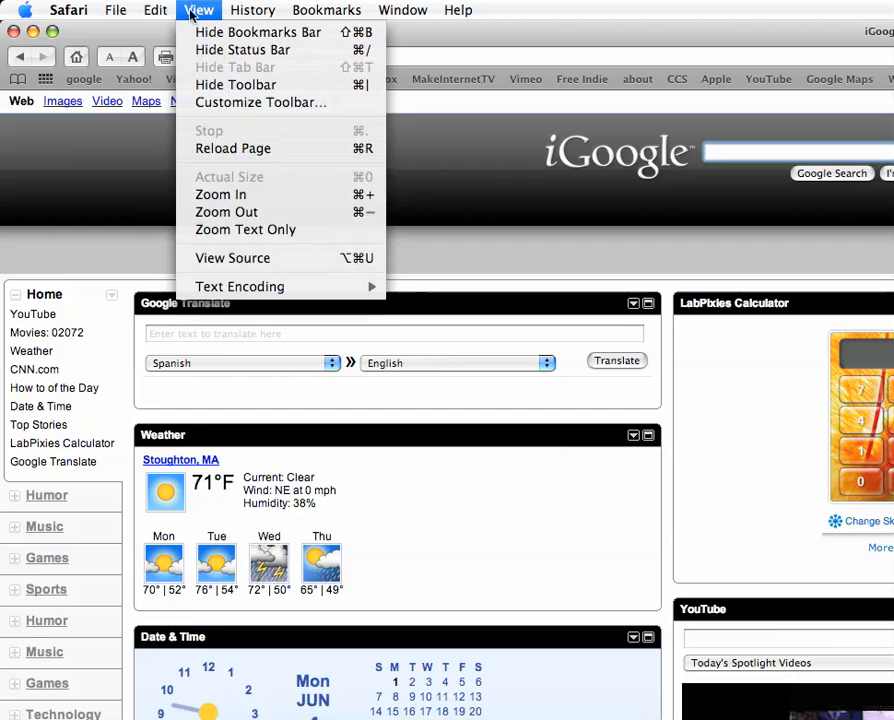
click(262, 102)
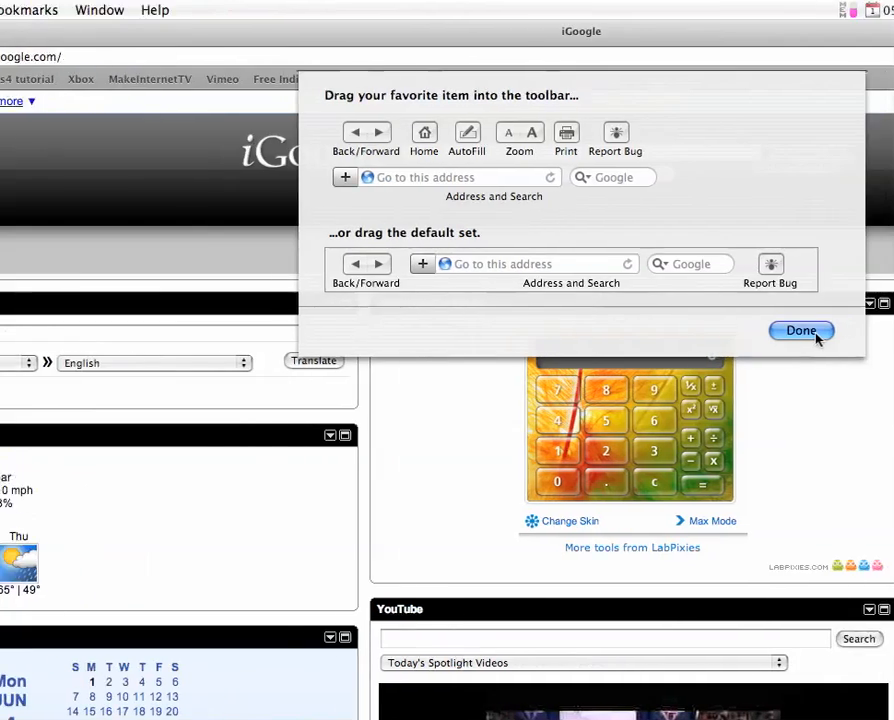
click(800, 330)
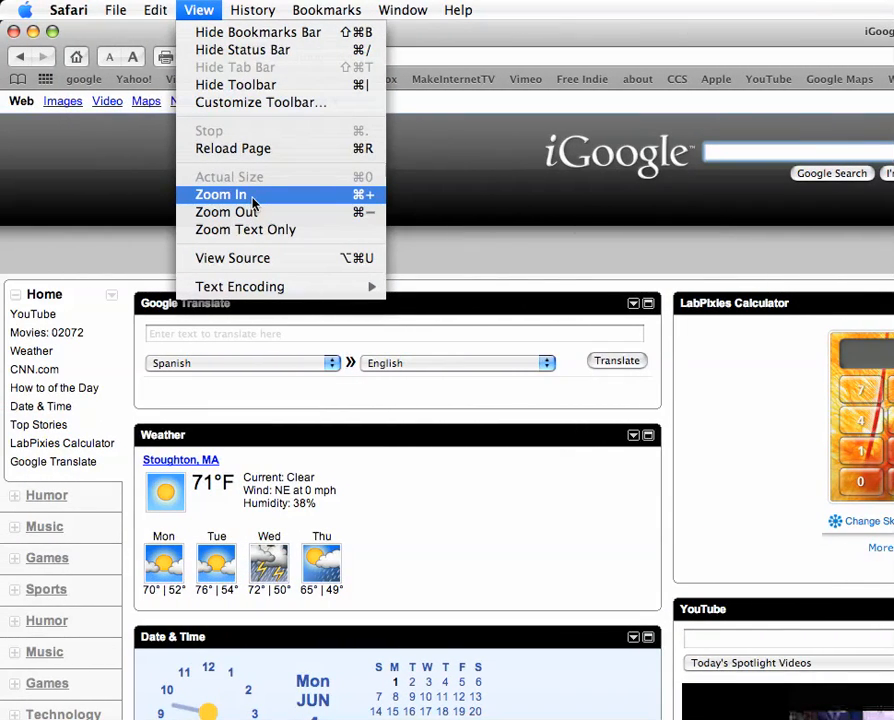
mouse_move(238, 204)
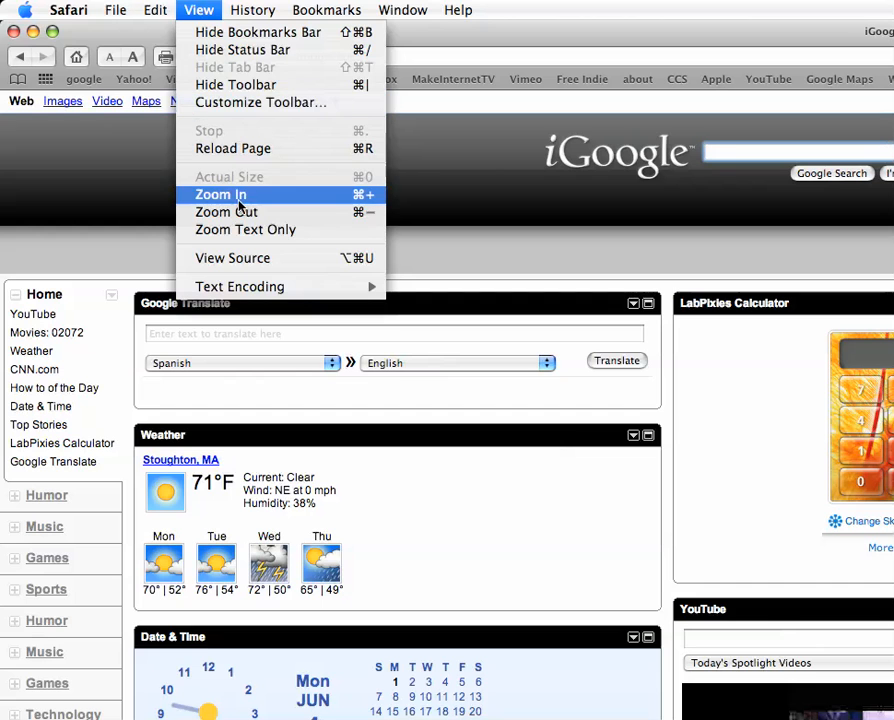
- Zoom the whole iGoogle page in, return it to normal size and scroll around
click(220, 194)
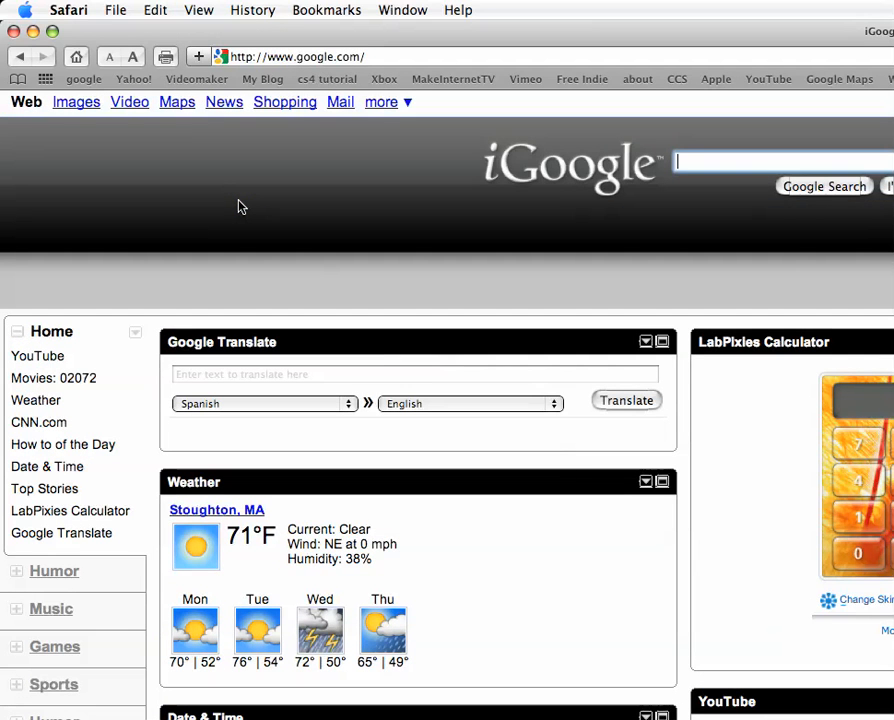
click(200, 8)
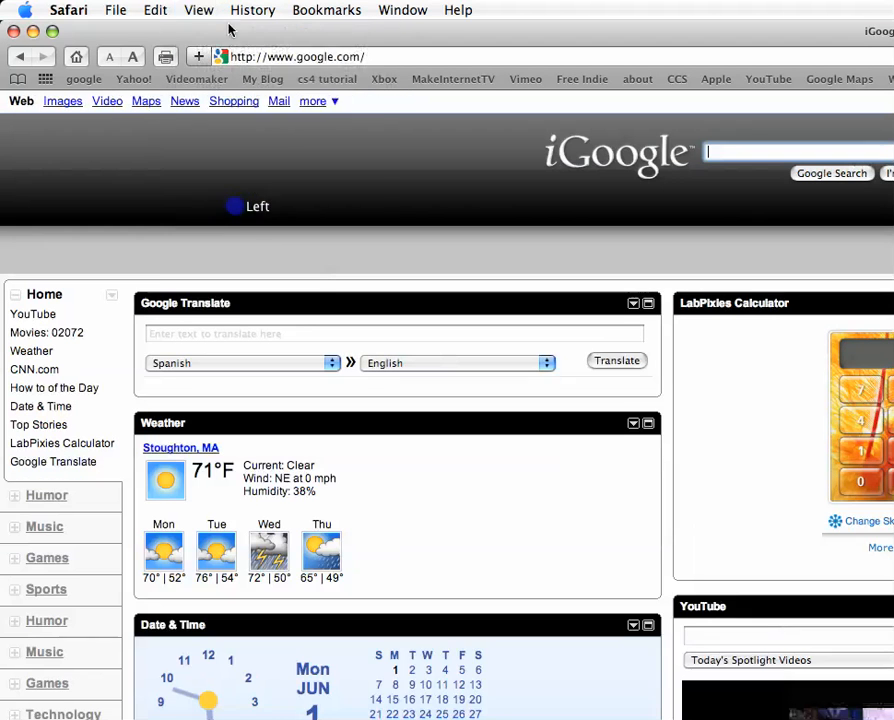
click(198, 10)
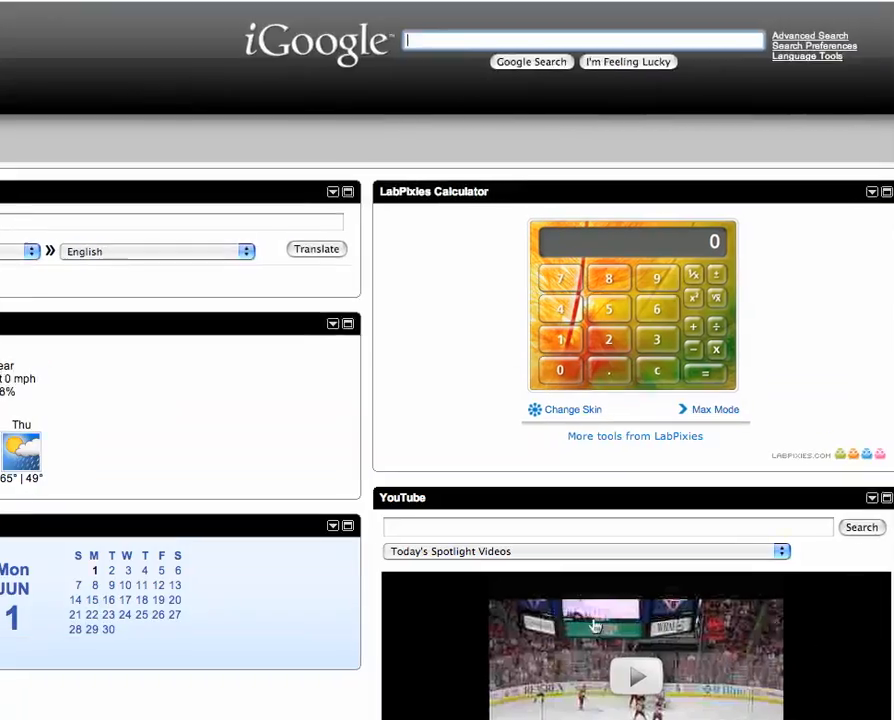
scroll(down, 3)
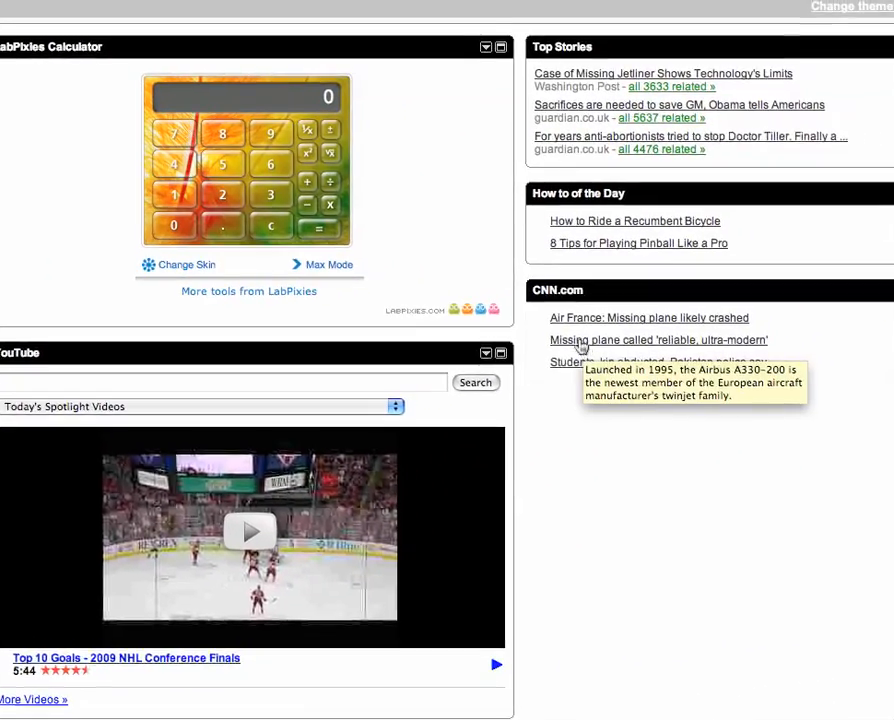
- Switch View zooming to Zoom Text Only so only page text is enlarged
click(144, 10)
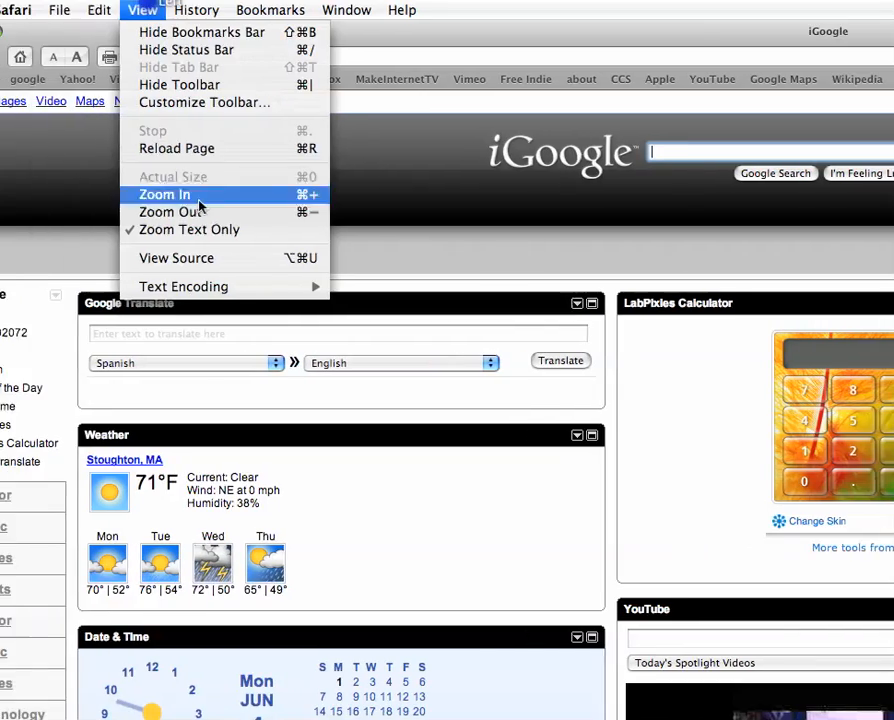
click(164, 194)
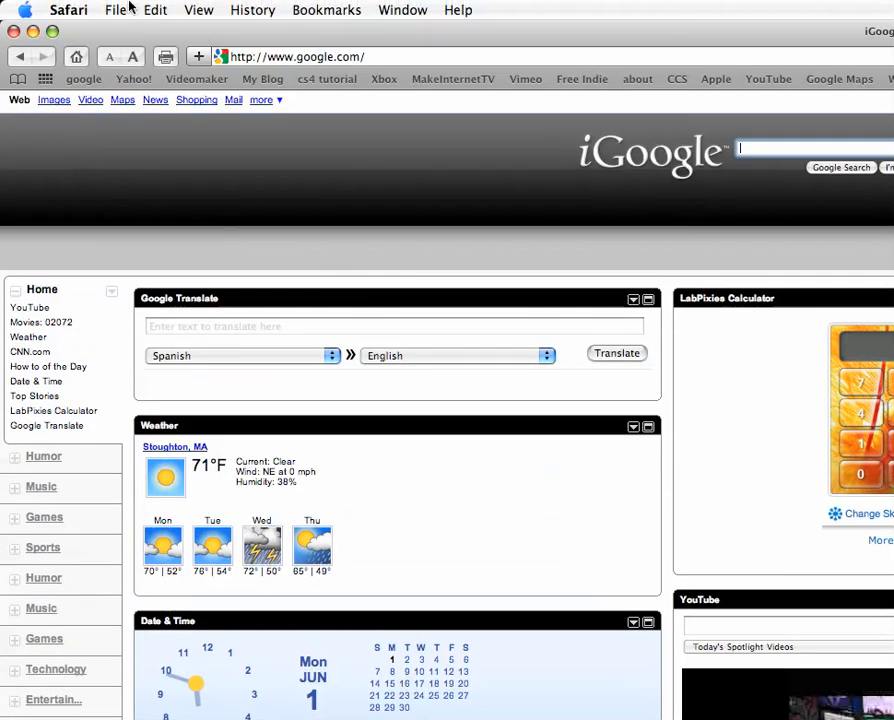
- Show the History list of recent pages, then the Window management commands
click(252, 10)
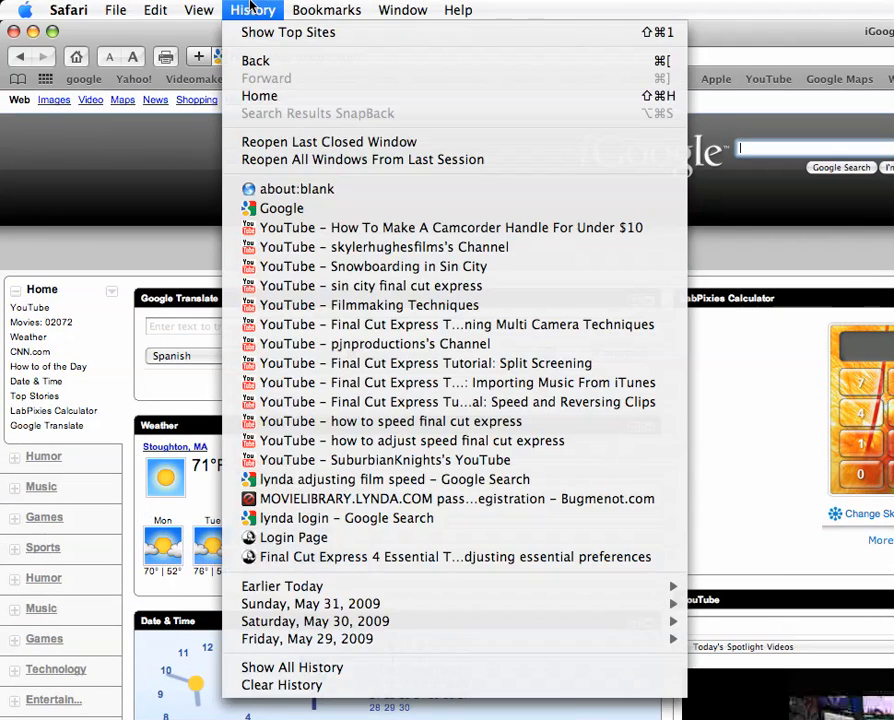
click(402, 10)
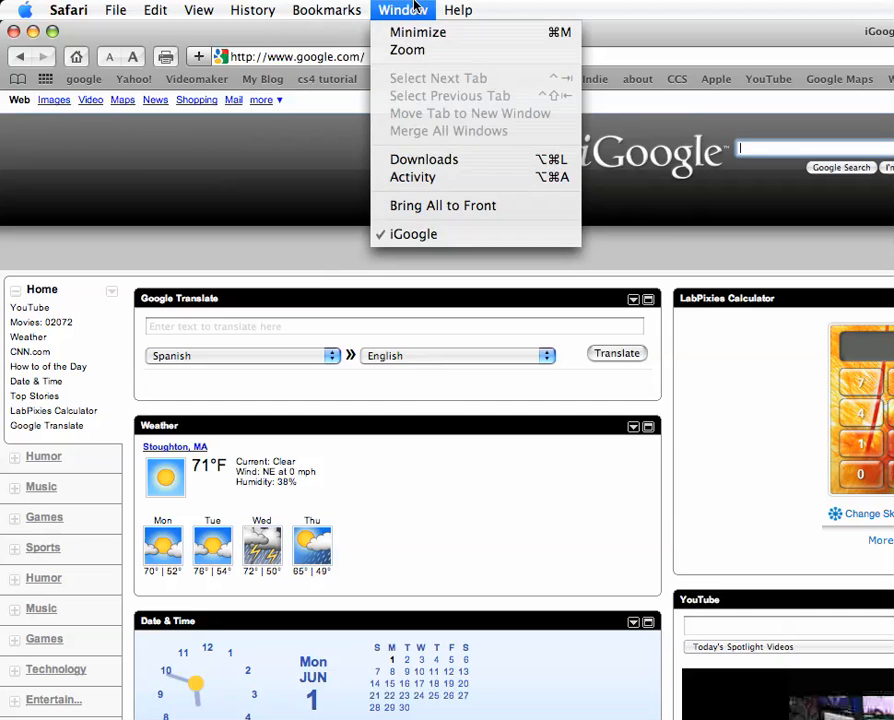
mouse_move(436, 204)
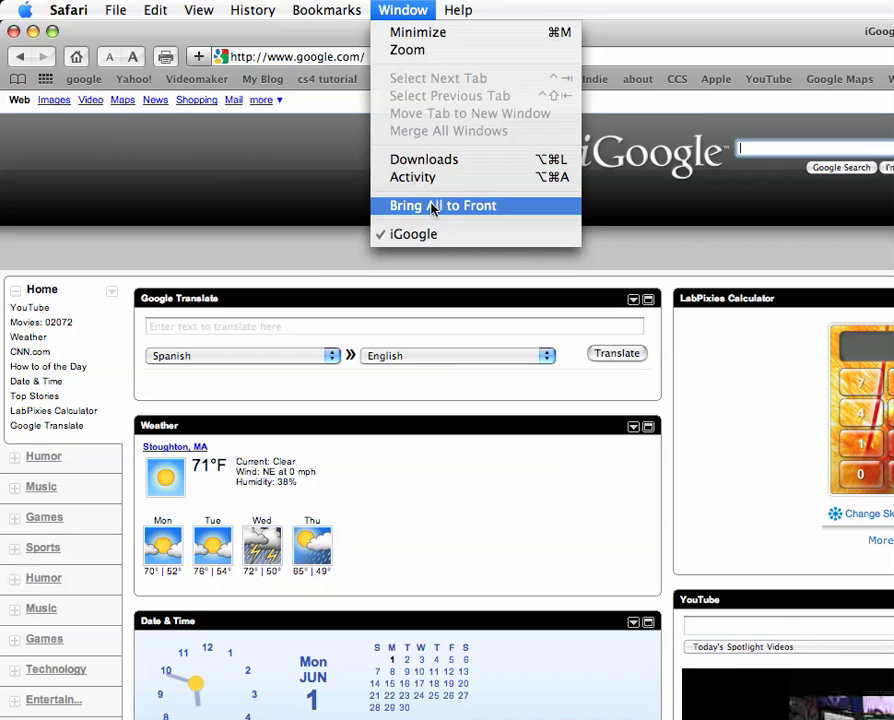
mouse_move(450, 216)
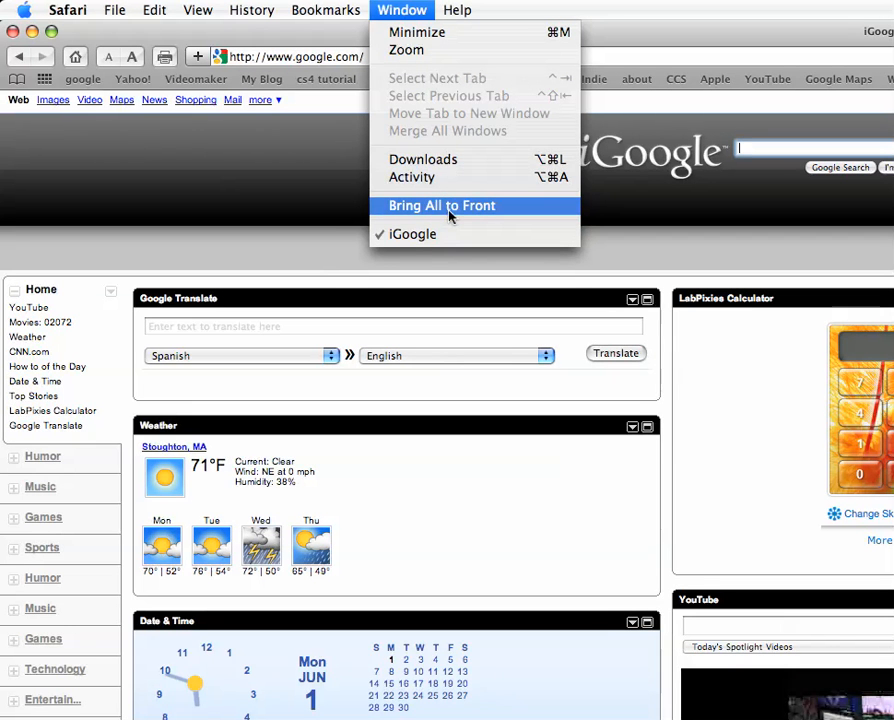
mouse_move(436, 160)
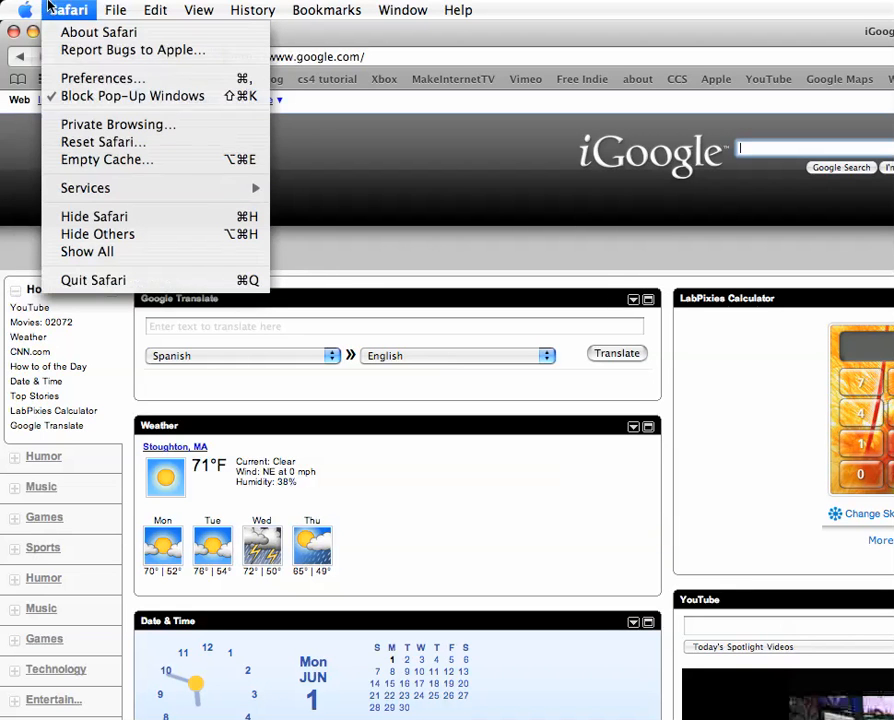
- In Preferences > RSS, set Safari as the default RSS reader
click(102, 78)
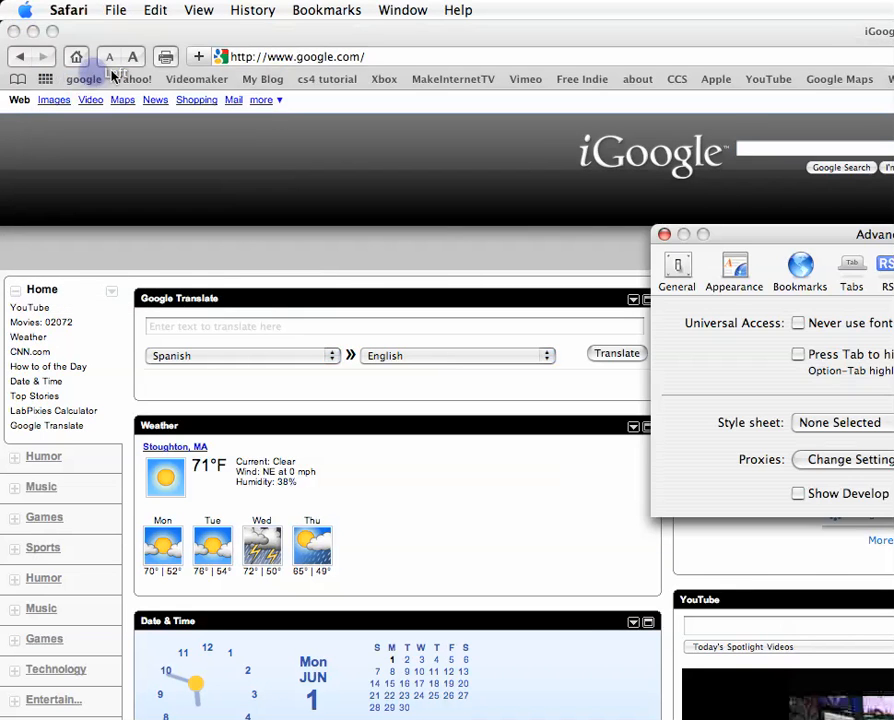
click(592, 264)
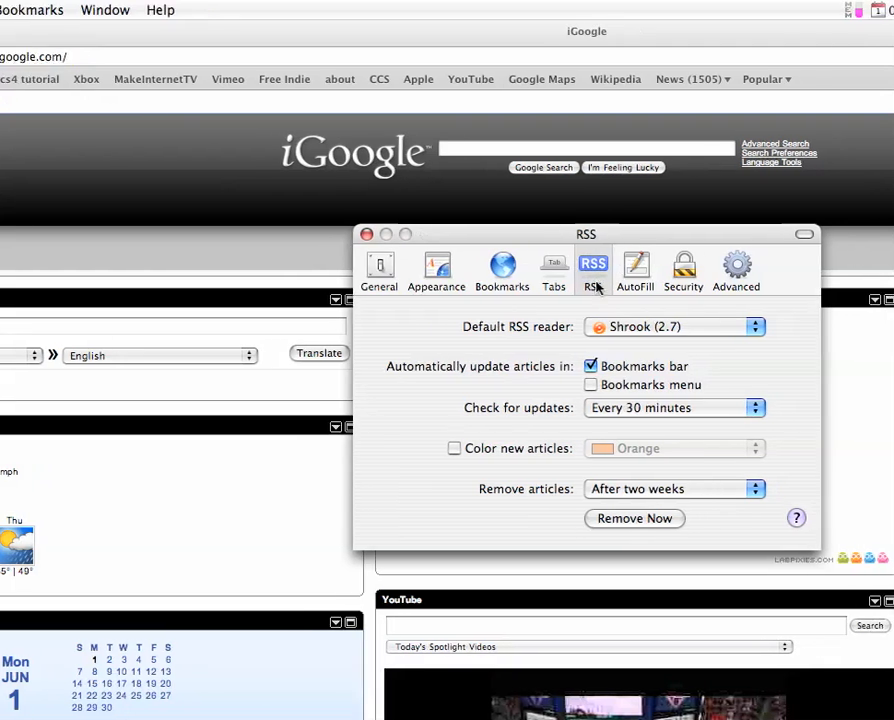
click(674, 326)
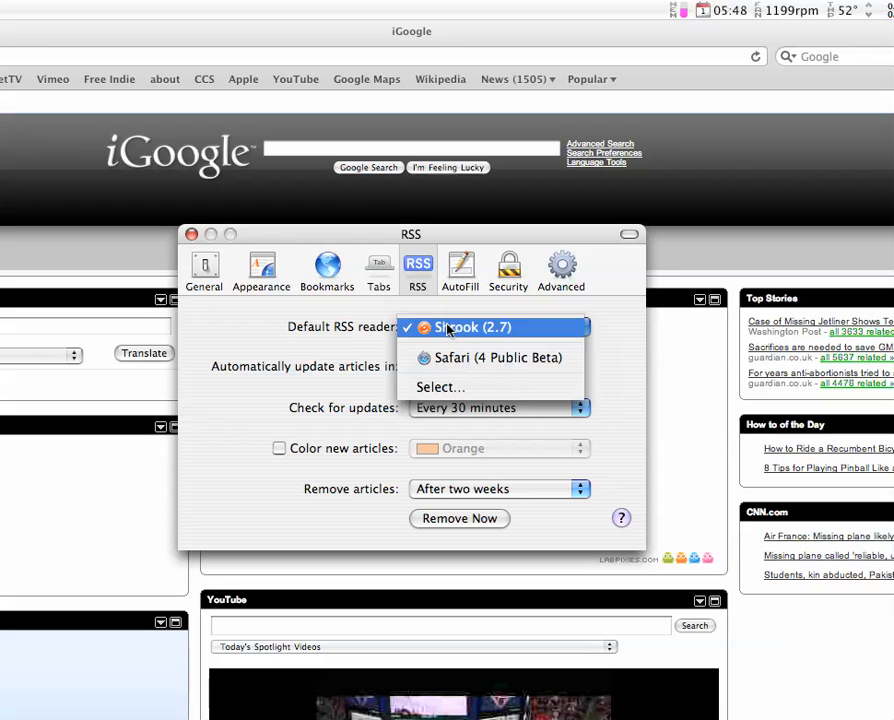
click(468, 328)
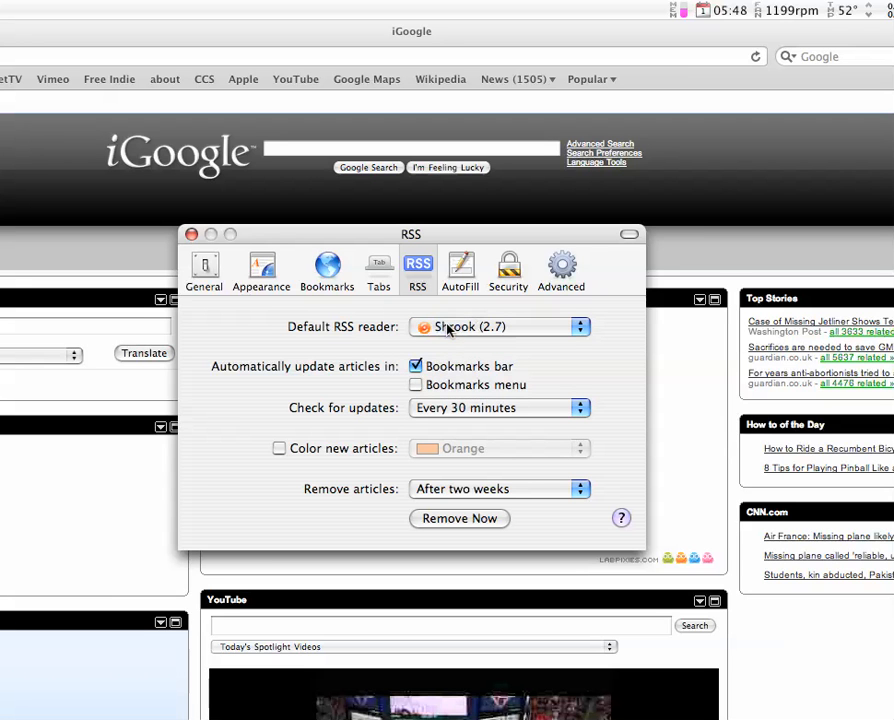
click(498, 328)
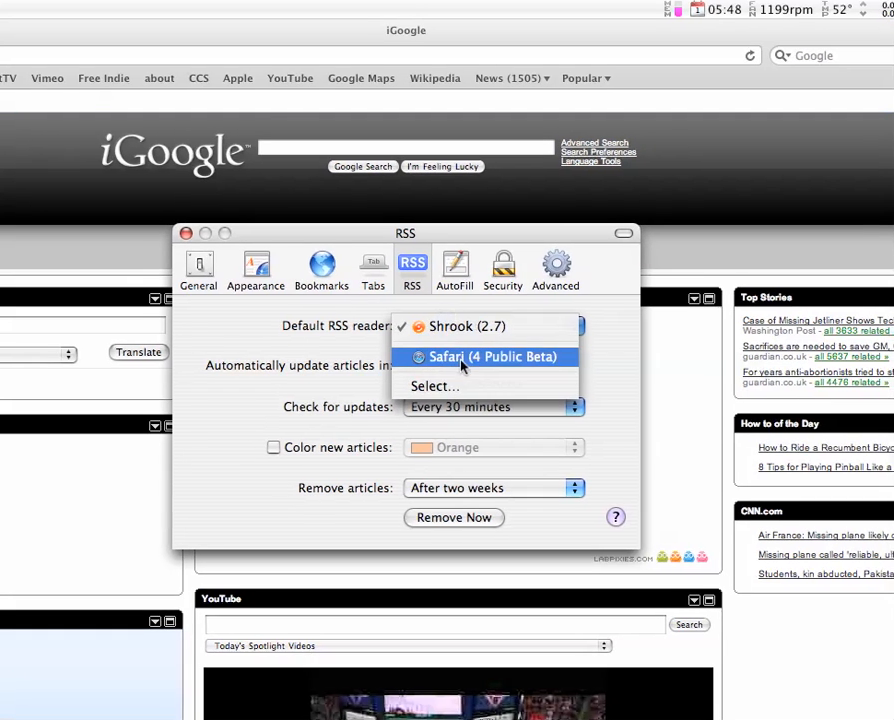
click(488, 356)
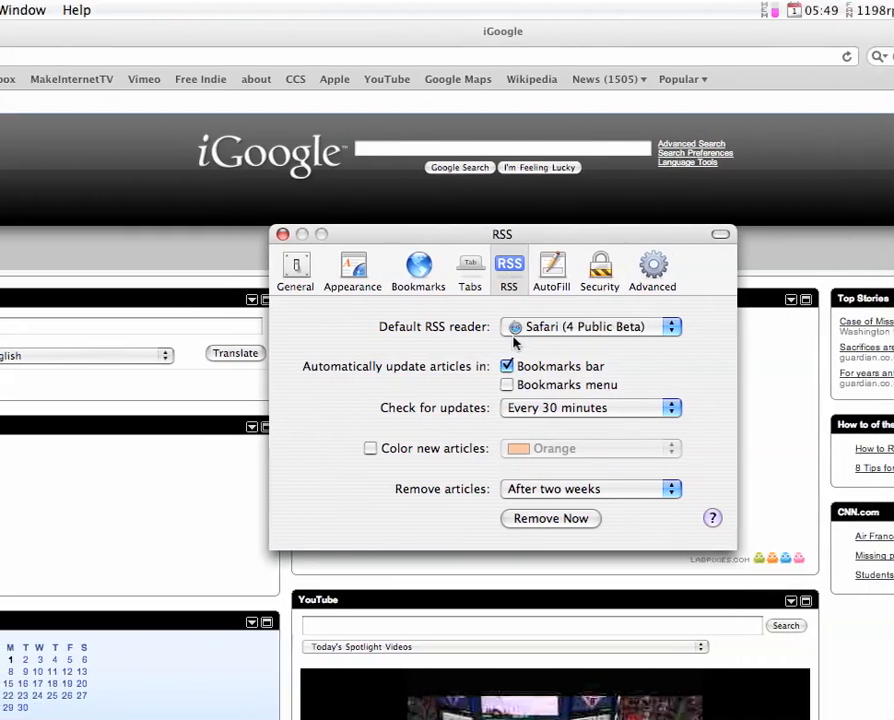
- Enable automatic feed article updates in the Bookmarks menu as well
click(620, 384)
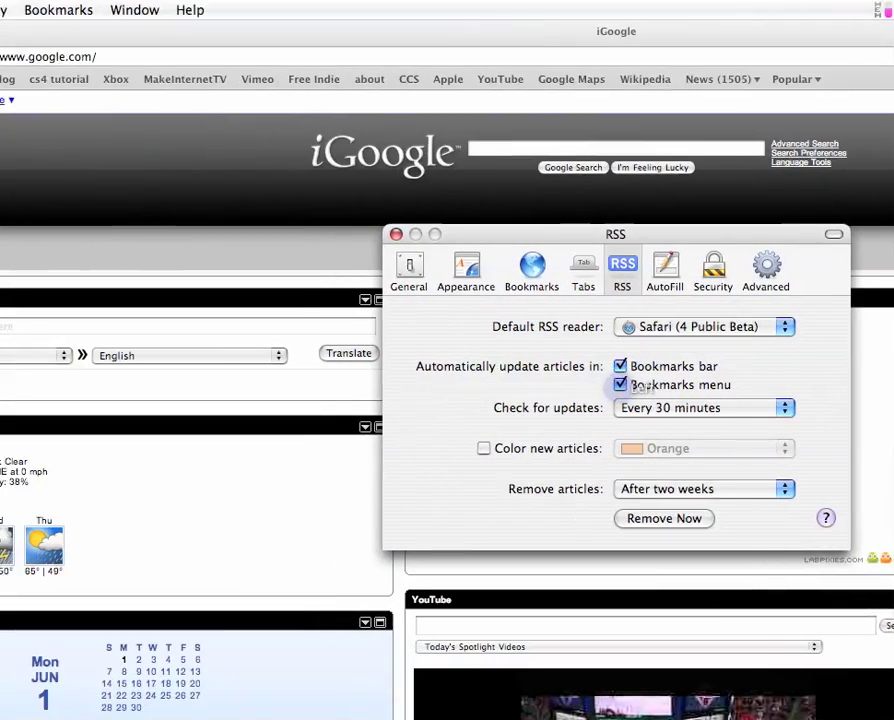
click(704, 408)
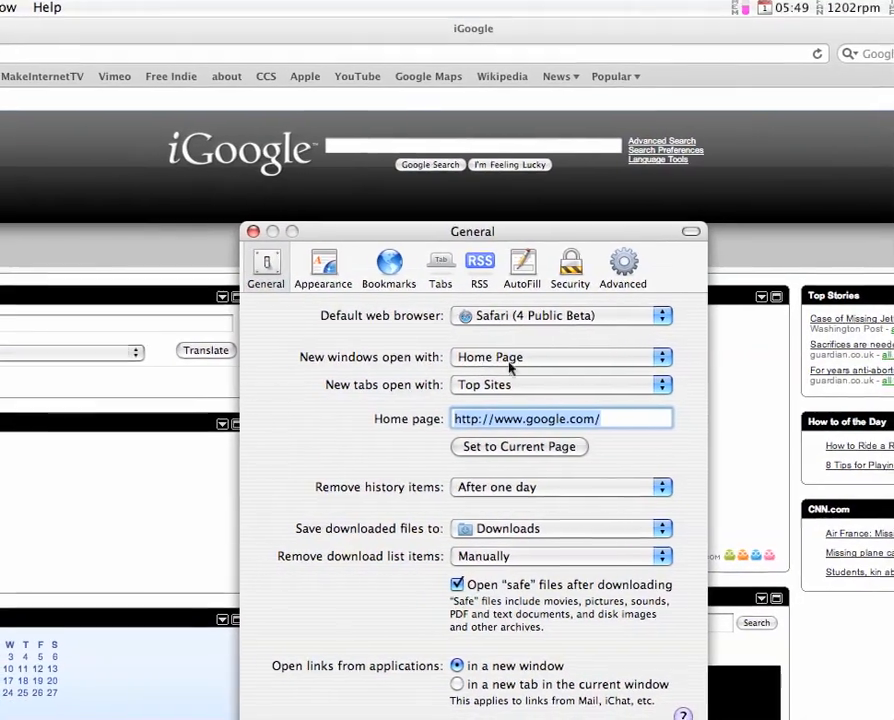
- Review the General pane's download location and download-list removal pop-ups, keeping Downloads folder and manual clearing
click(560, 528)
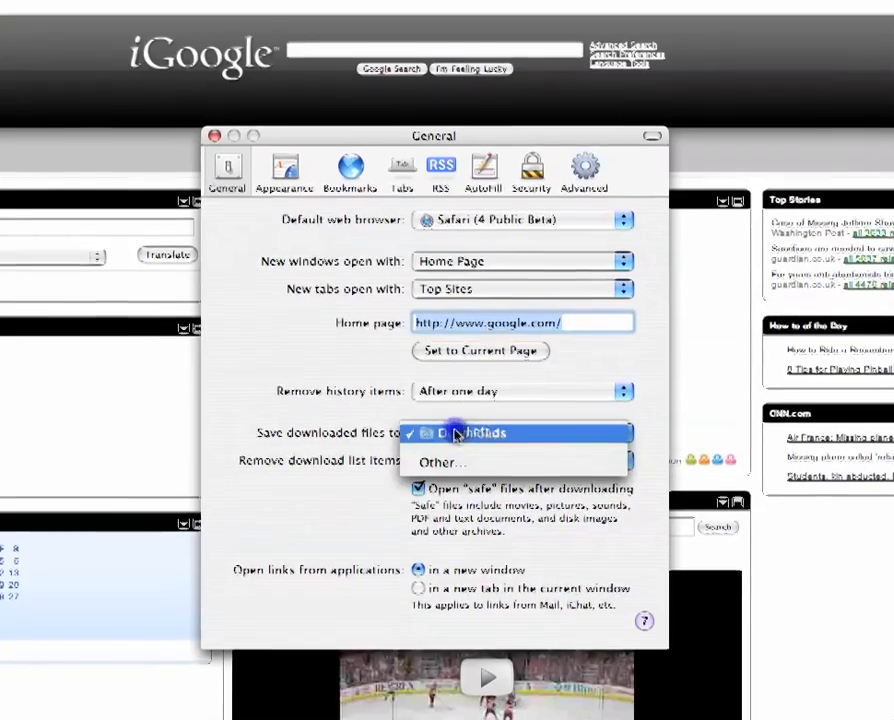
click(470, 432)
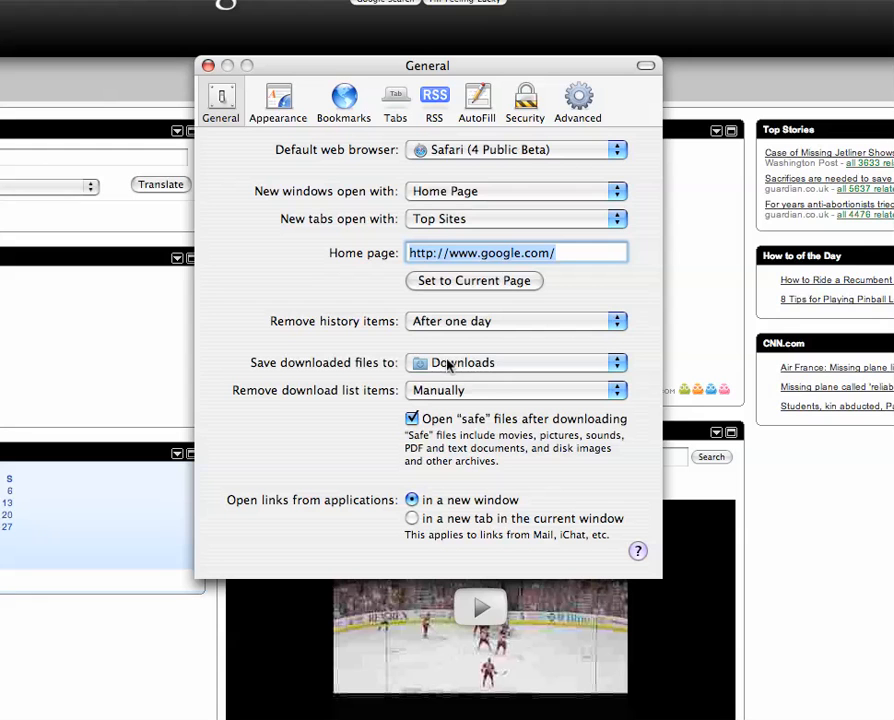
click(516, 362)
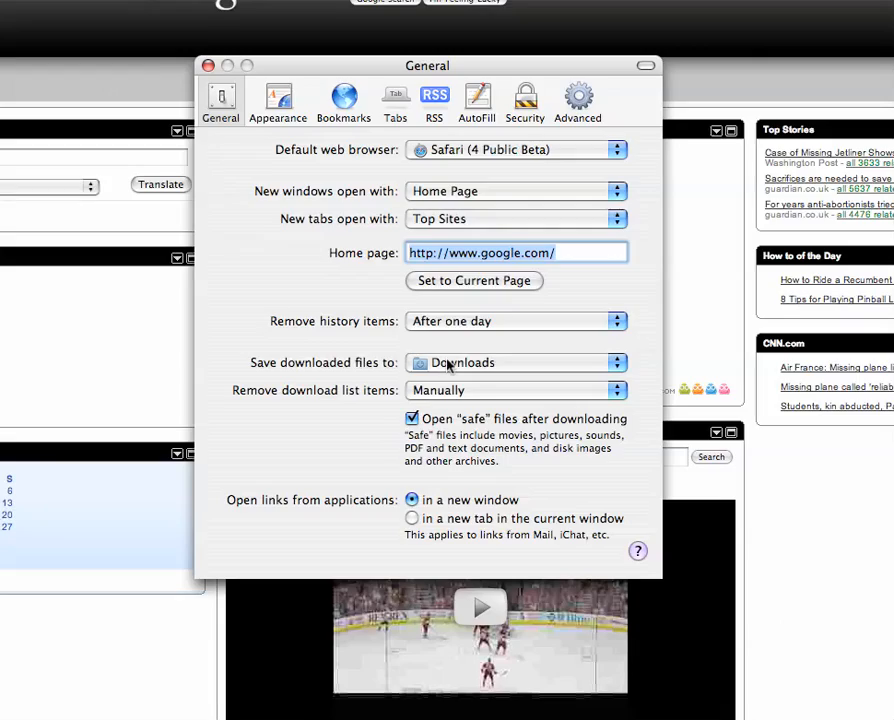
click(516, 390)
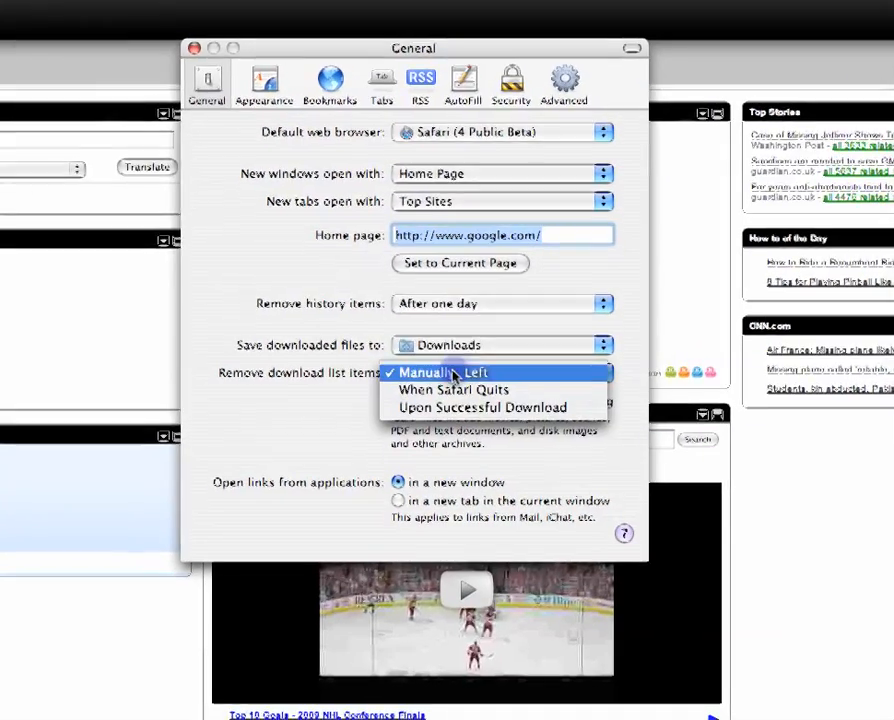
click(450, 372)
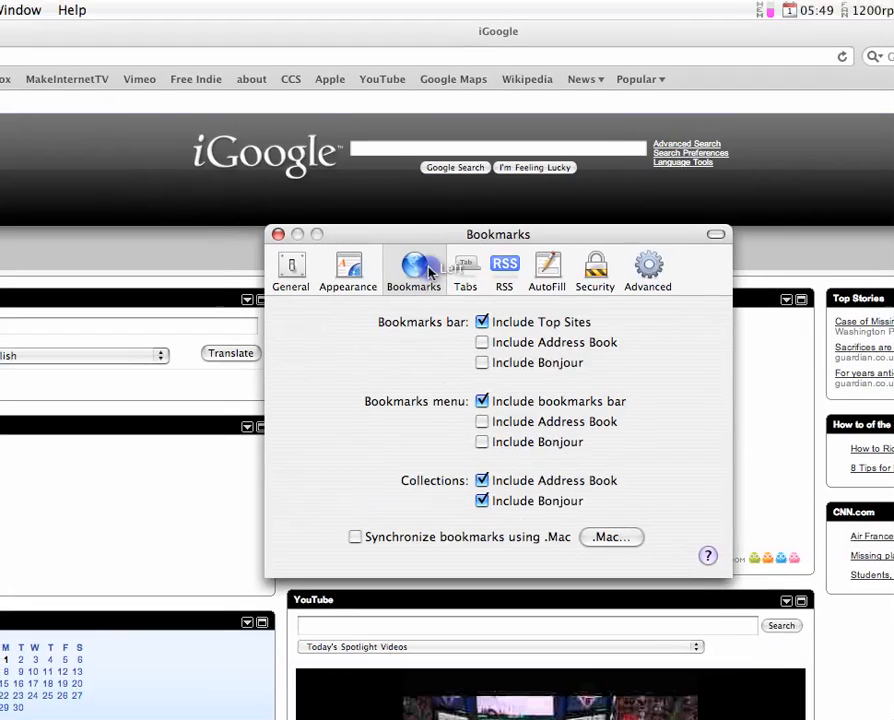
mouse_move(464, 268)
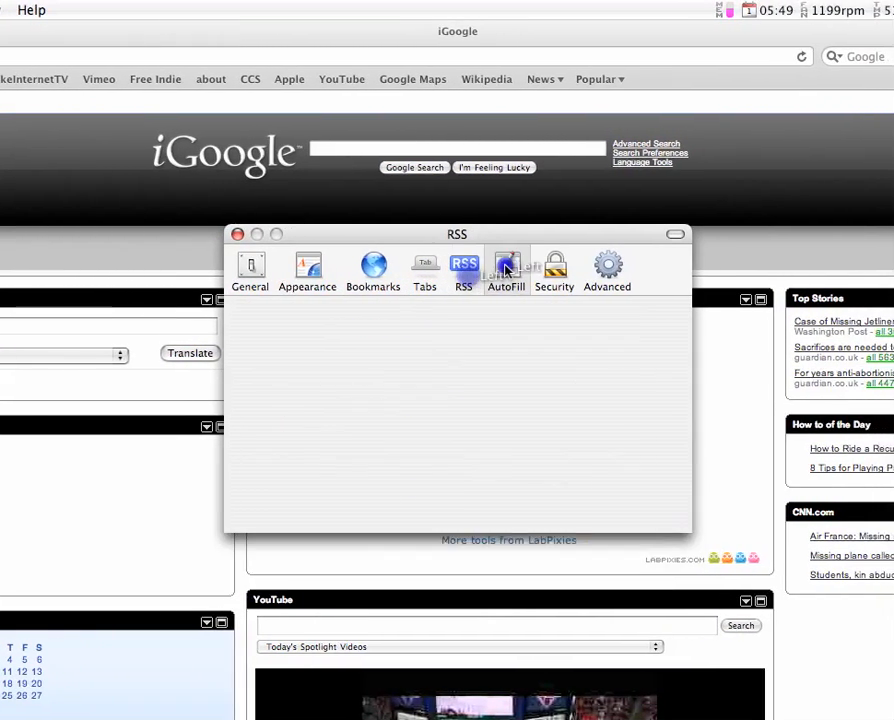
- Pass through the AutoFill and Security preference panes
click(506, 268)
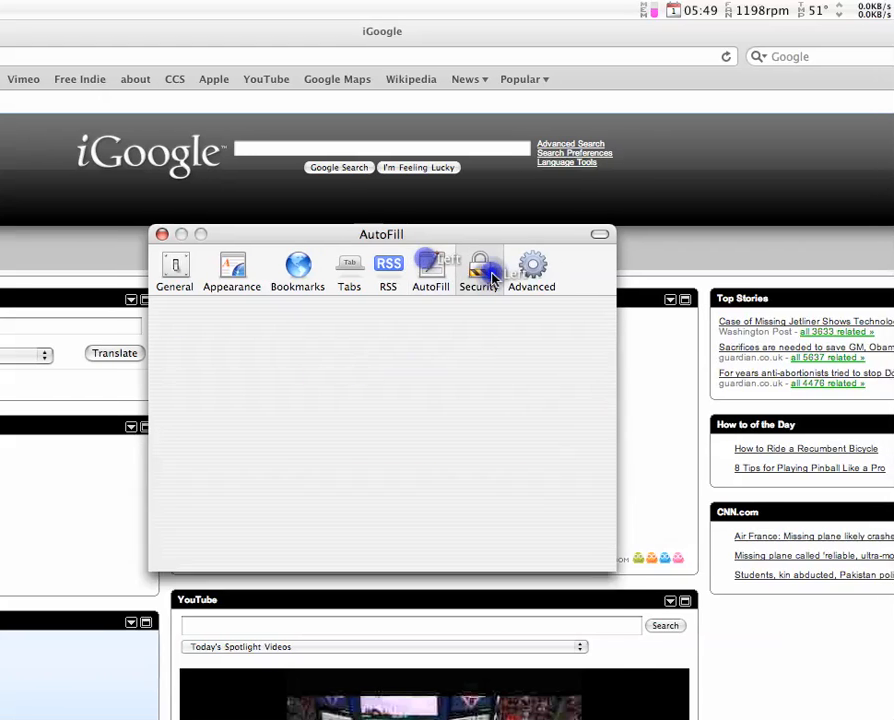
click(480, 264)
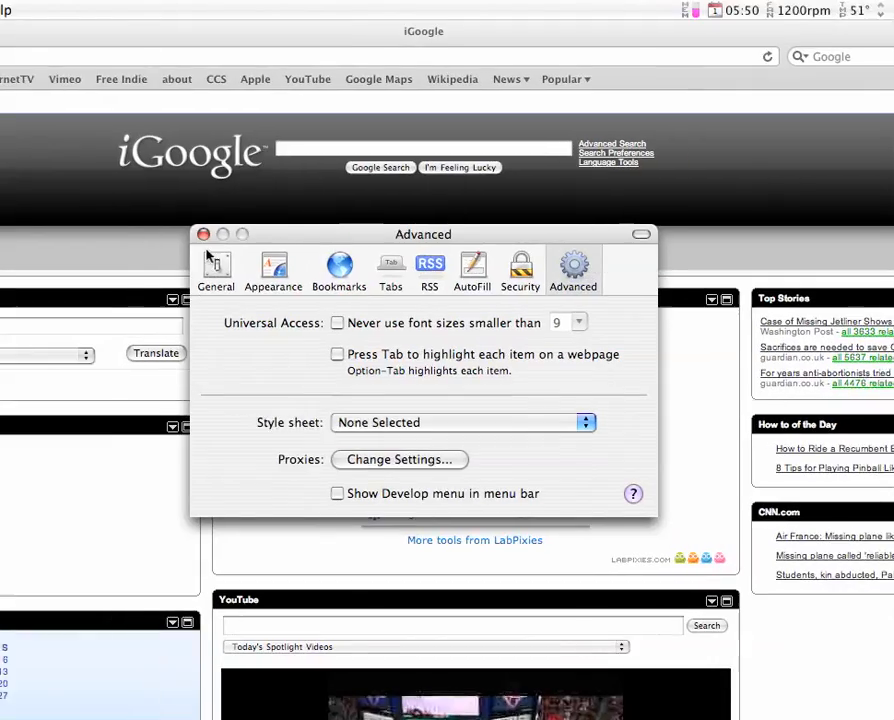
- Close Preferences and look over the Top Sites thumbnail wall
click(204, 234)
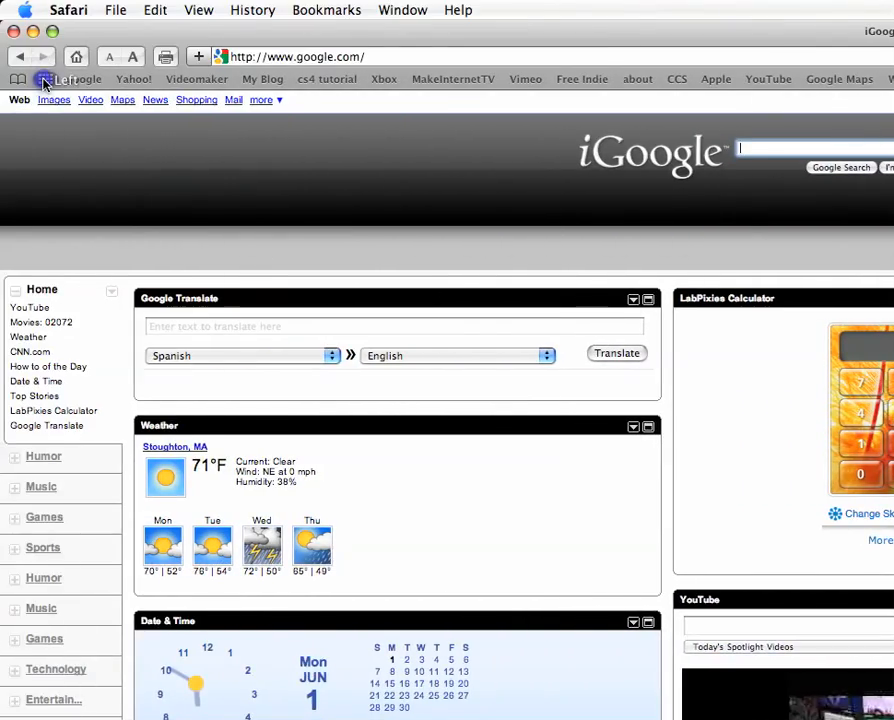
click(18, 78)
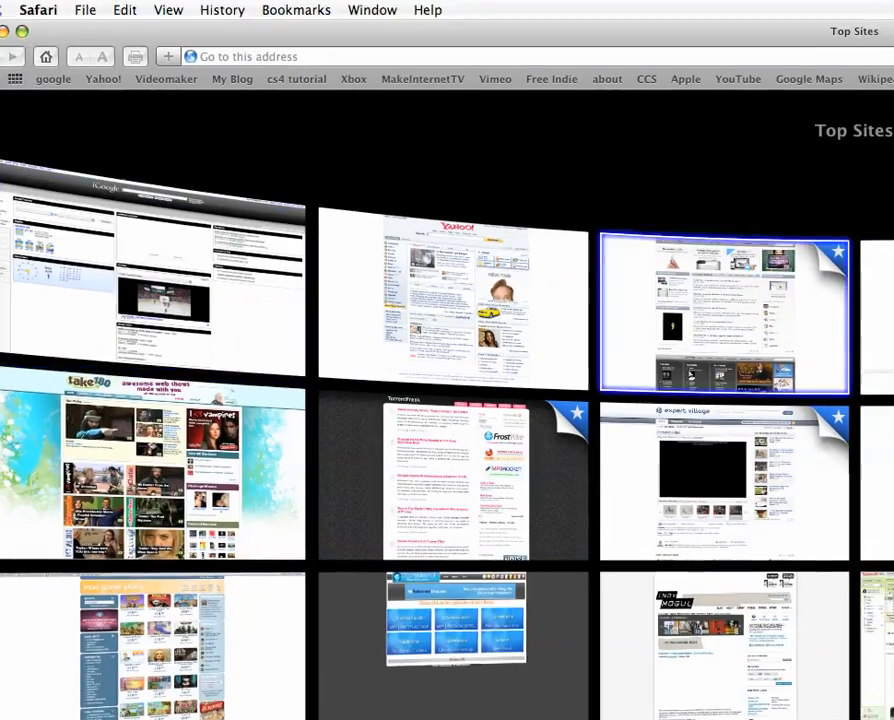
scroll(down, 3)
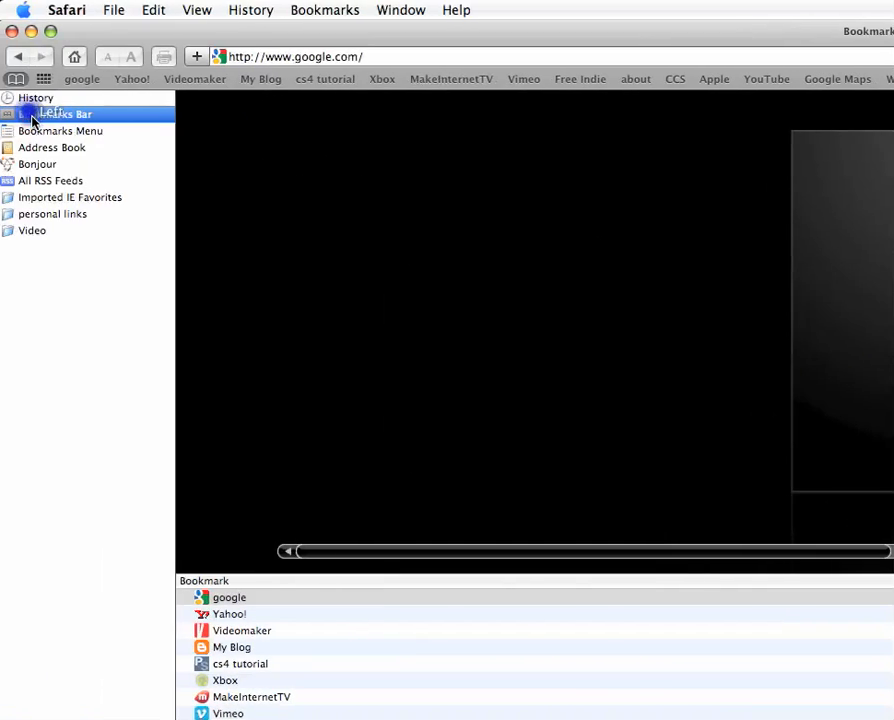
- View the All RSS Feeds collection and select the Google News feed
click(50, 180)
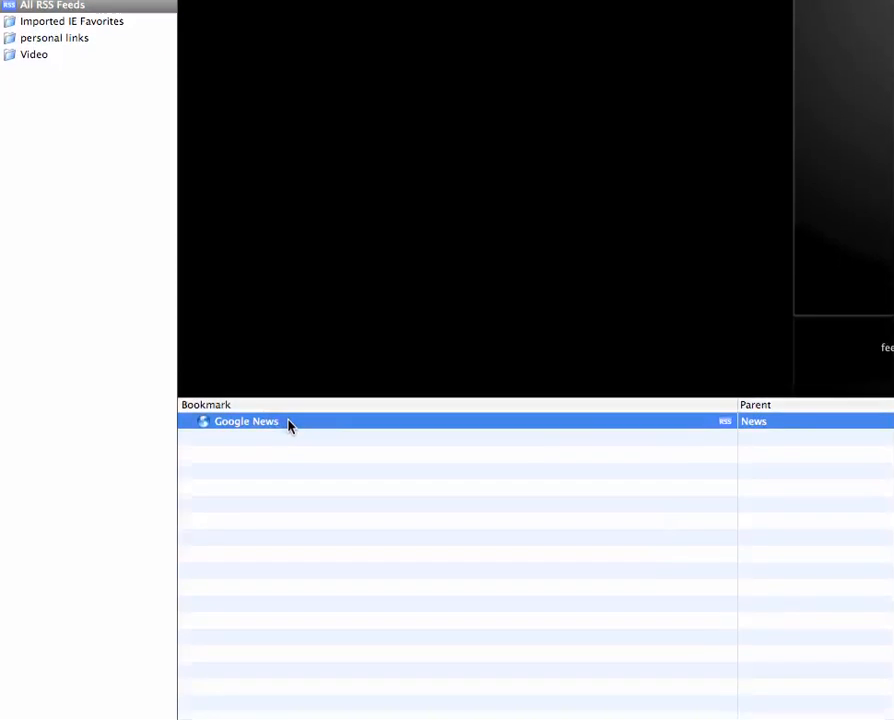
scroll(down, 3)
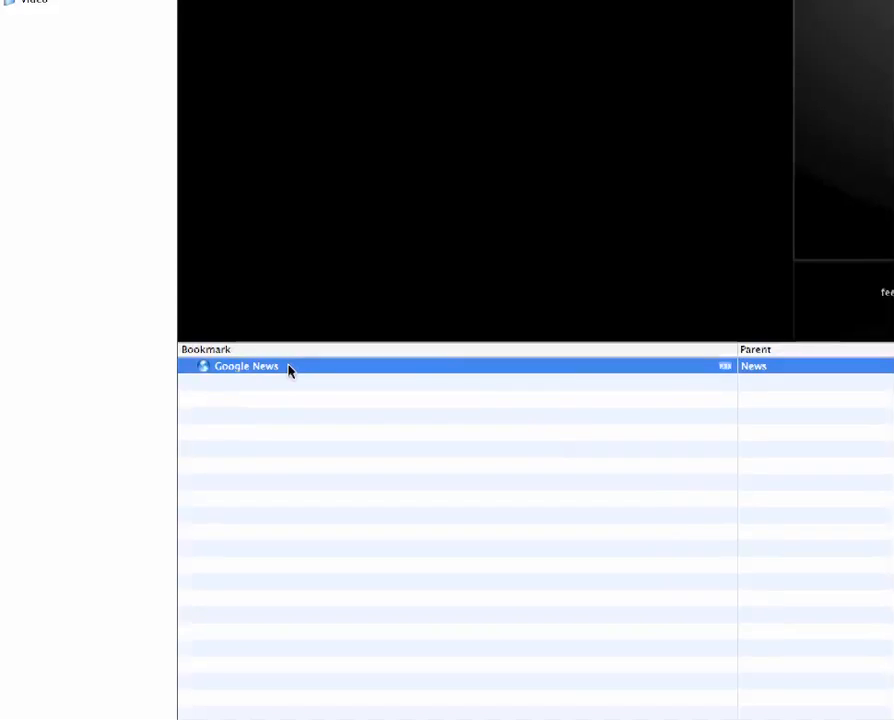
click(64, 156)
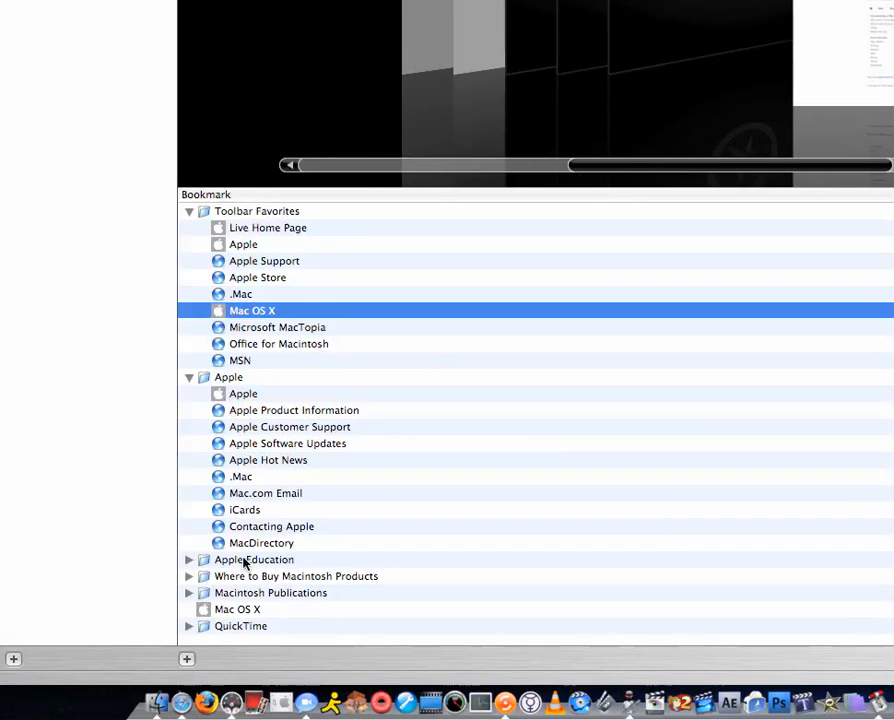
- Select the Where to Buy Macintosh Products folder among the imported IE favorites
click(296, 576)
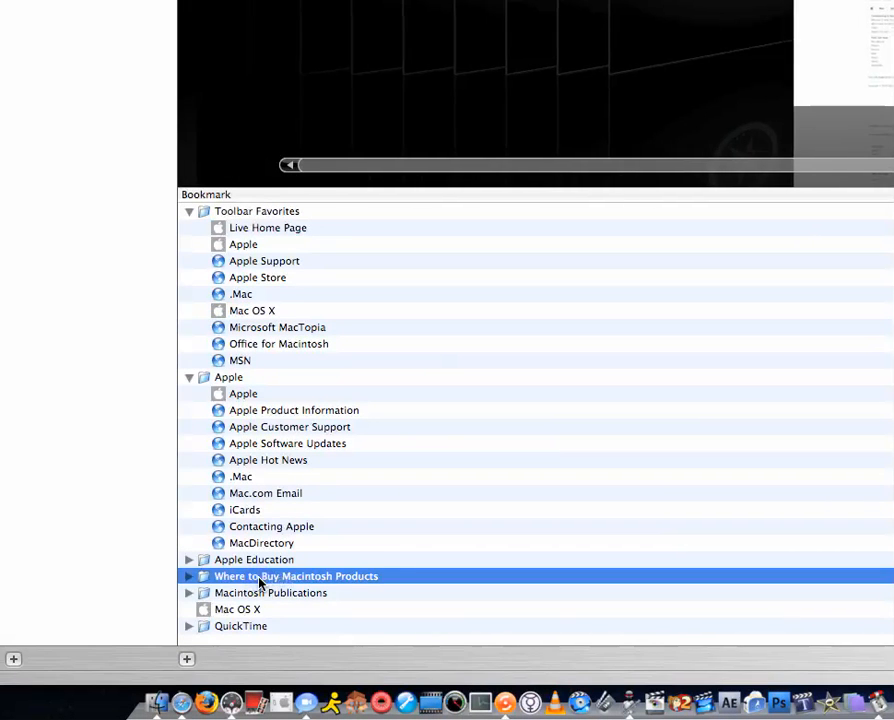
click(188, 576)
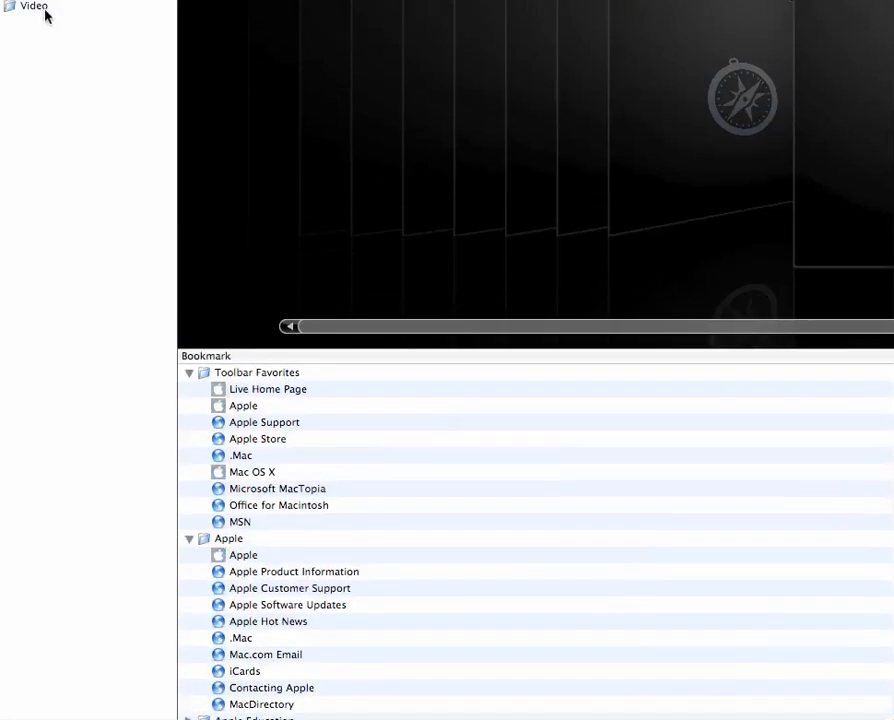
click(54, 80)
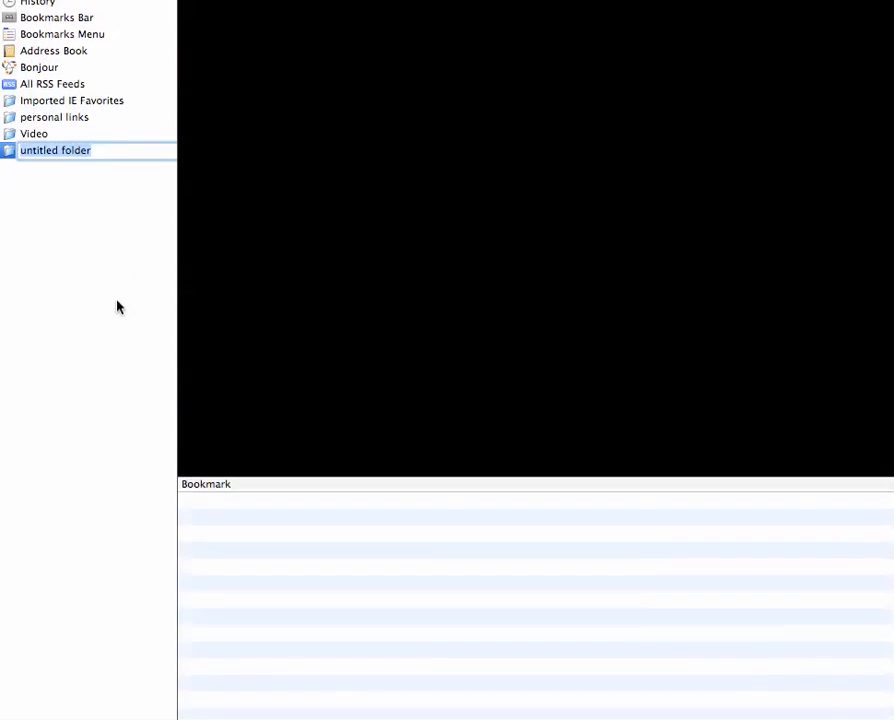
- Name the new bookmark folder 'blah' and close the Safari window
text(blah)
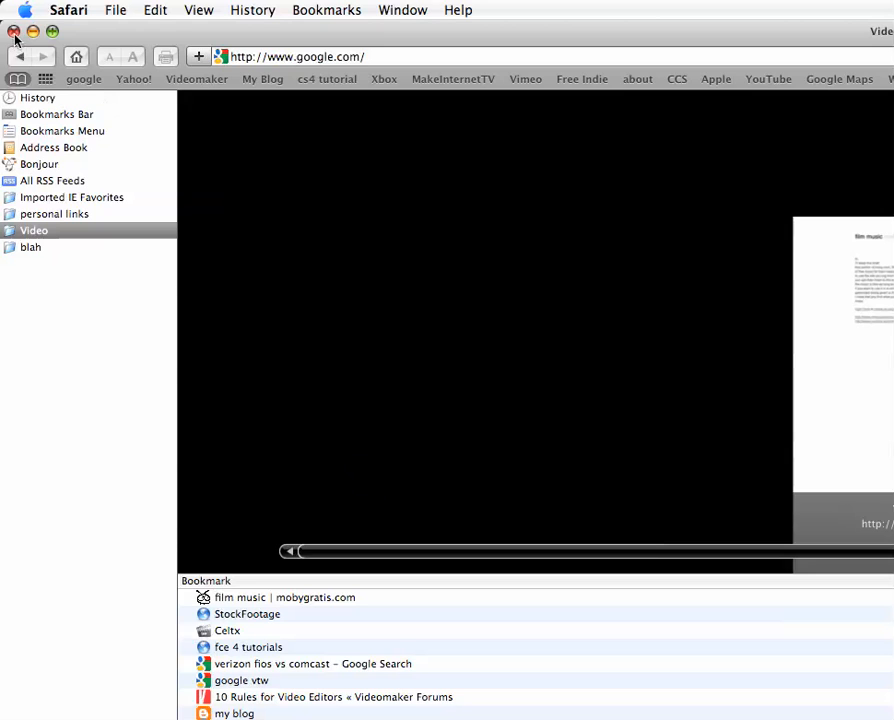
click(12, 36)
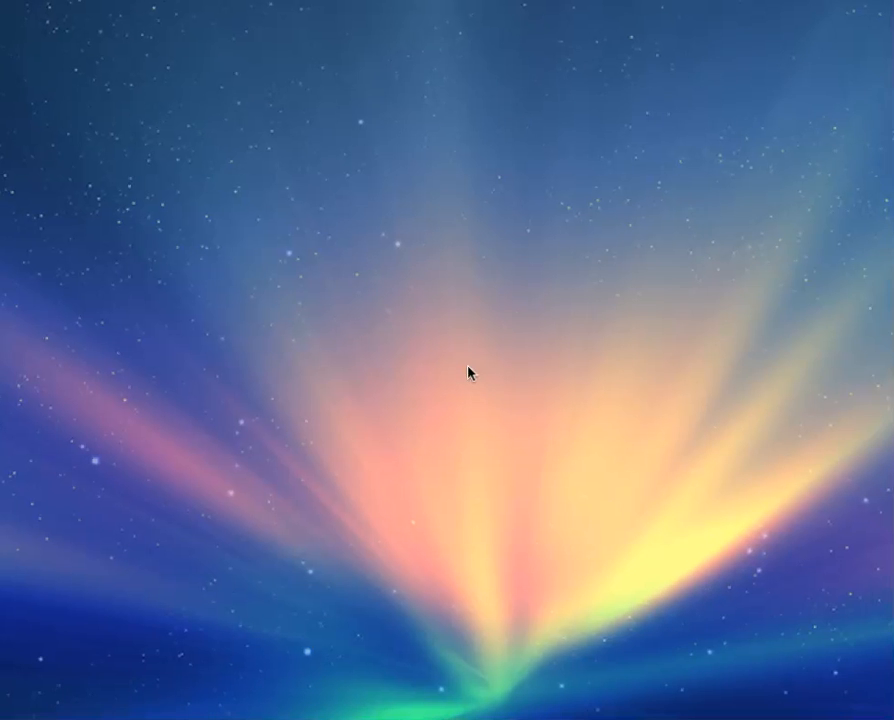